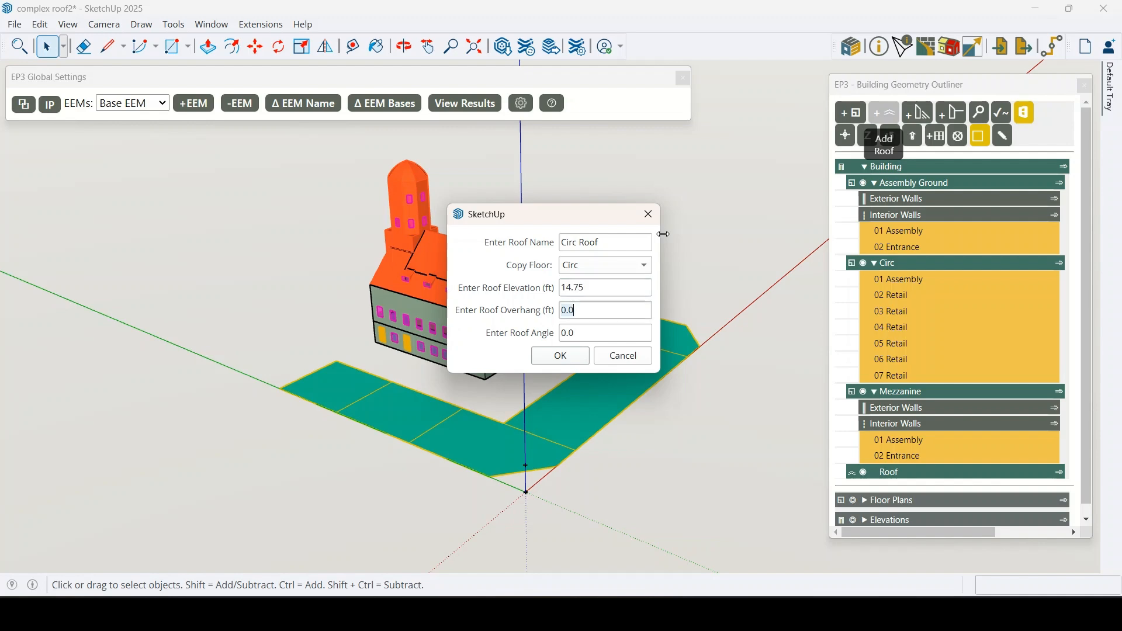
# Create 'Circ Roof' copied from the Circ floor at 14.75 ft elevation.
pyautogui.click(559, 356)
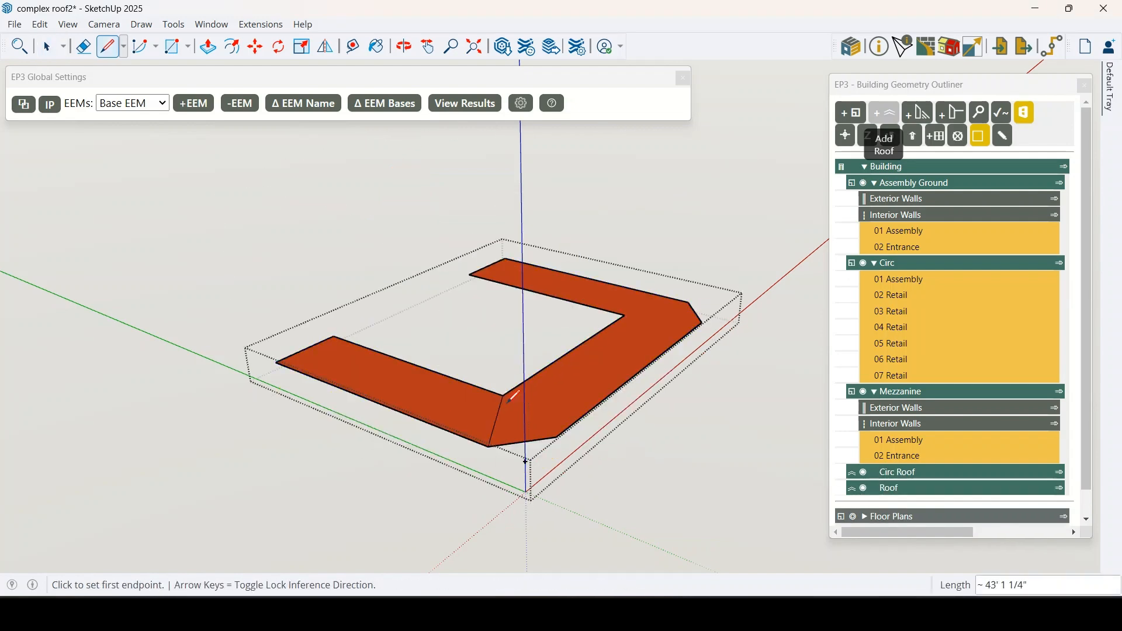
pyautogui.click(47, 46)
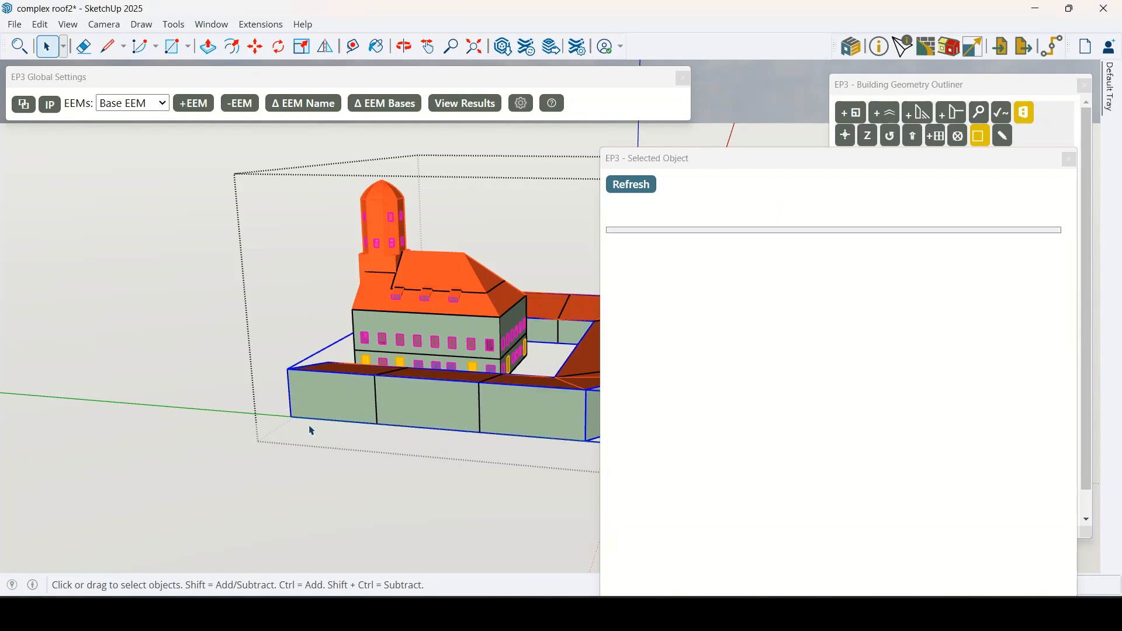
# Open the Schedules, Internal Loads library showing Assembly Lights and Retail Lights.
pyautogui.click(308, 394)
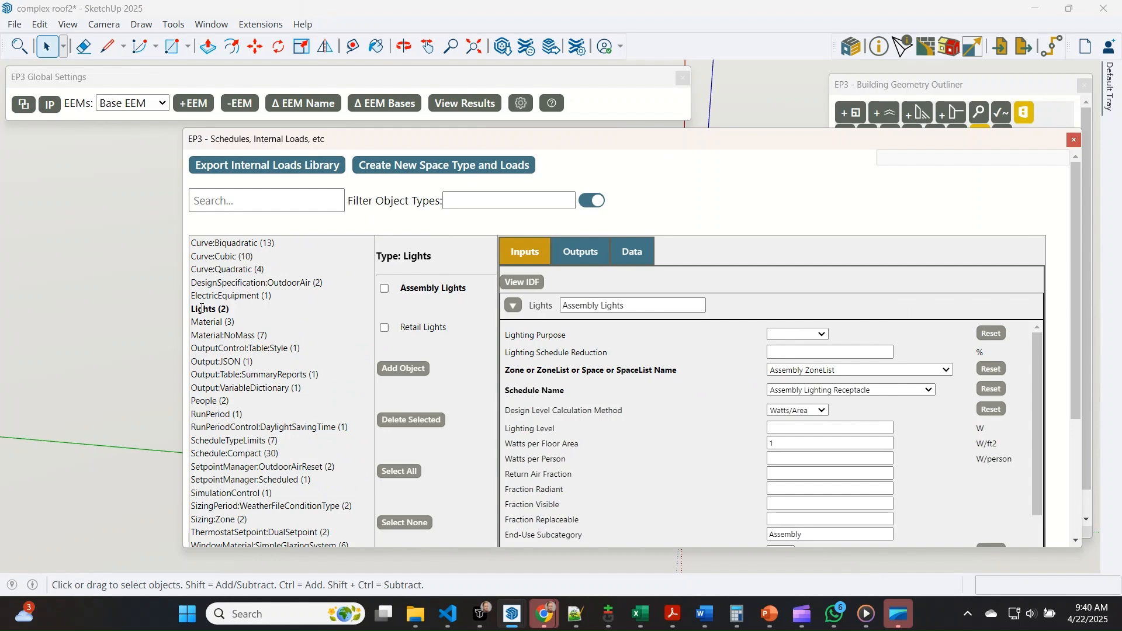
# Close the loads editor, activate the Window Alt EEM, and show the HVAC outliner.
pyautogui.click(131, 102)
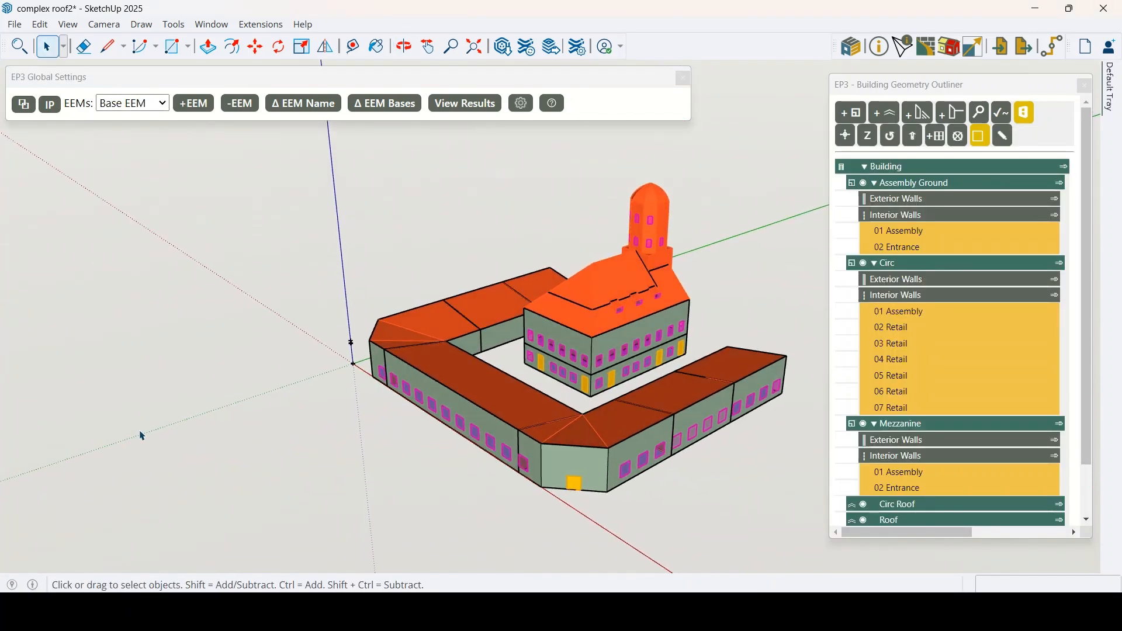
pyautogui.click(131, 102)
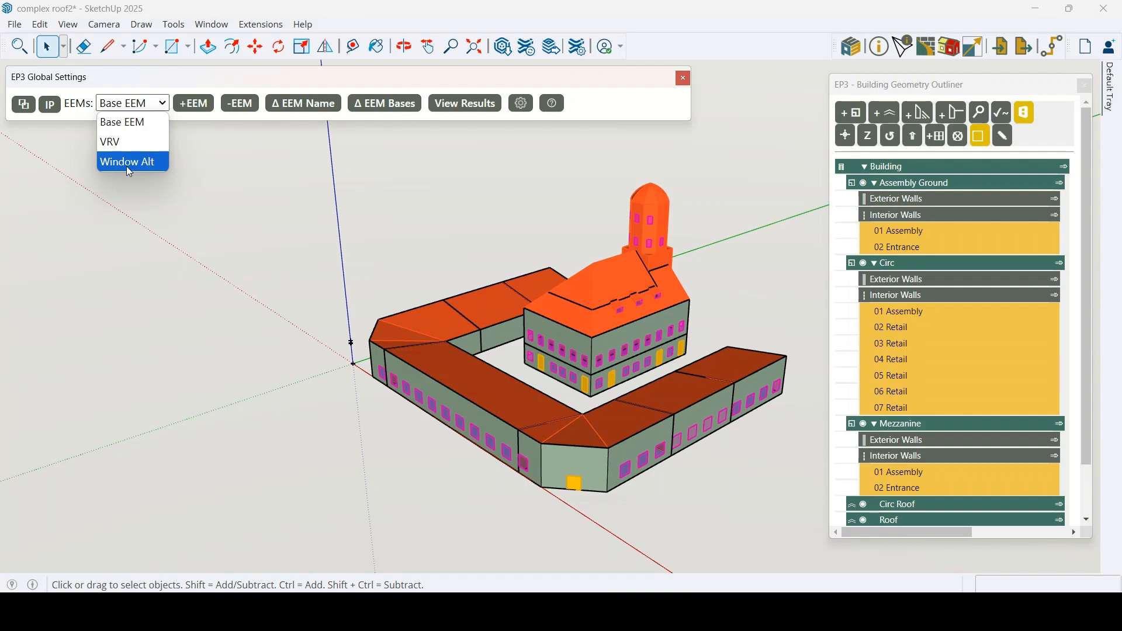
pyautogui.click(127, 162)
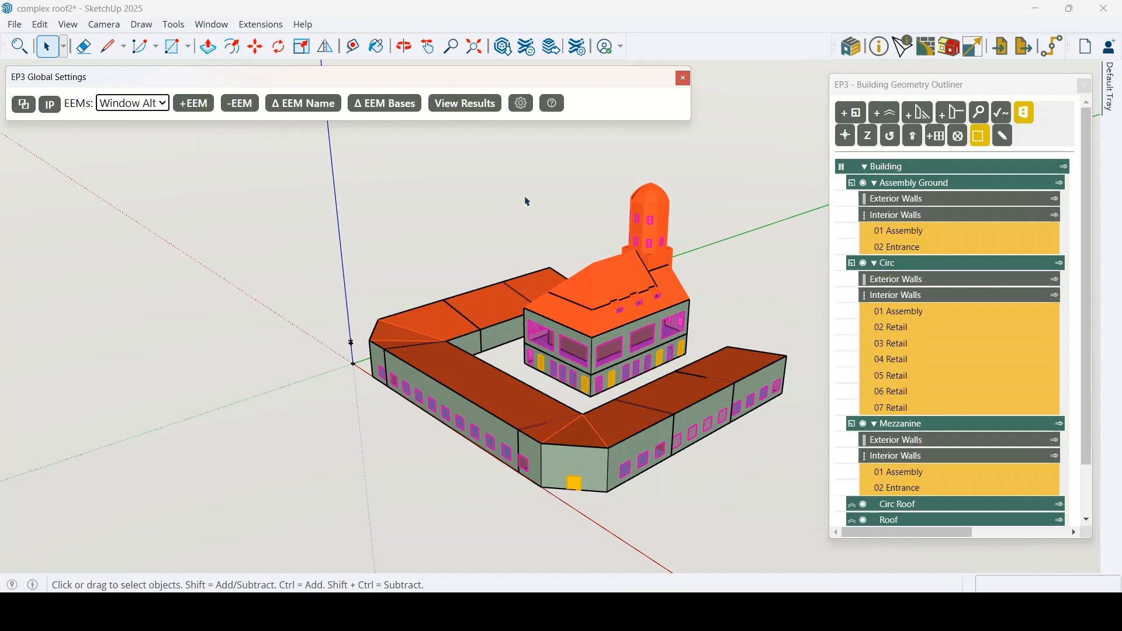
pyautogui.click(1051, 47)
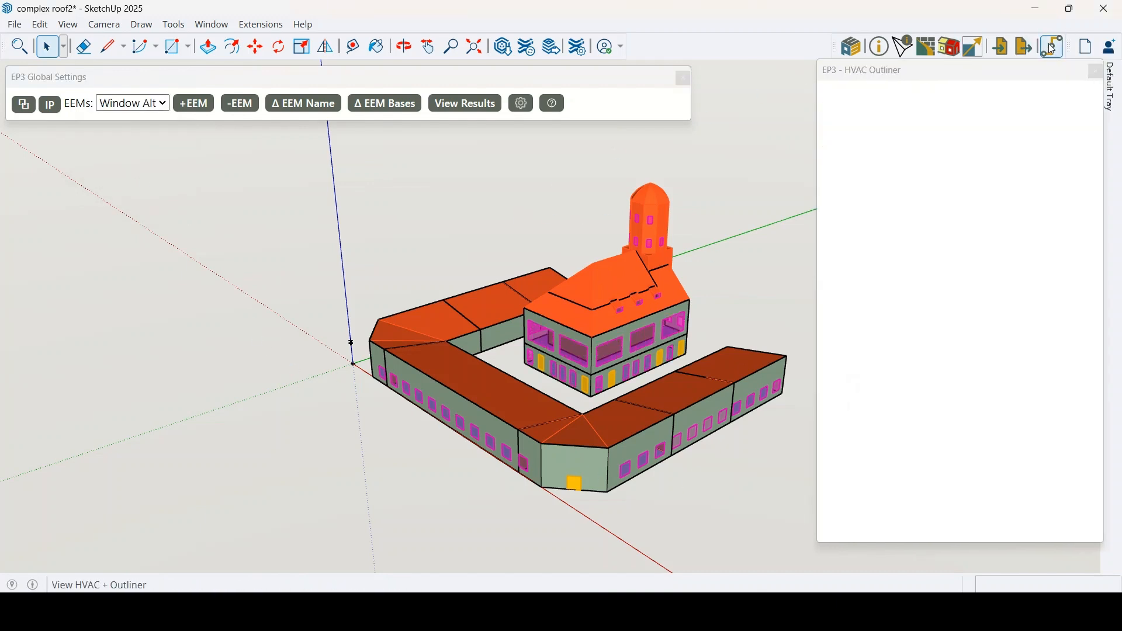
# Inspect and close the fan coil settings, then bring up the simulation results.
pyautogui.click(1049, 46)
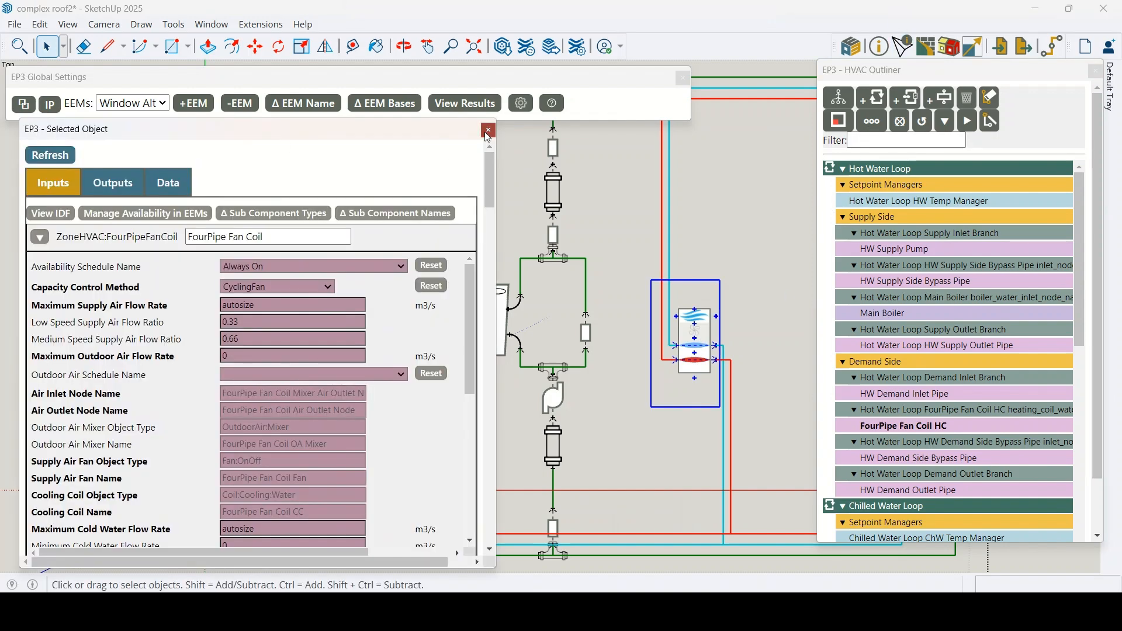
pyautogui.click(487, 131)
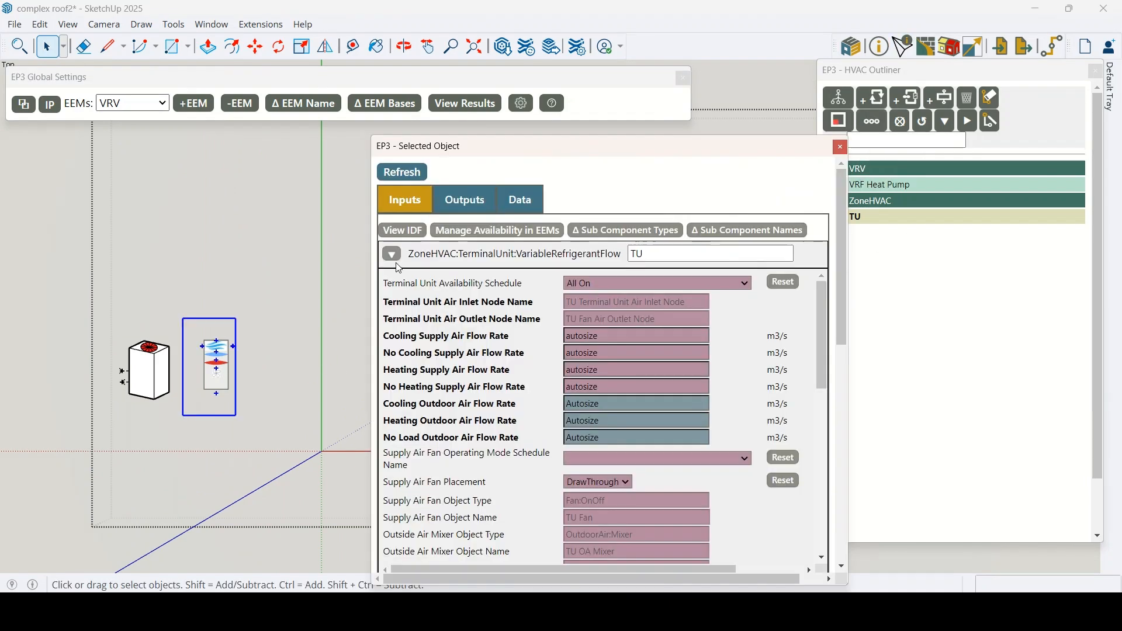
pyautogui.moveTo(52, 273)
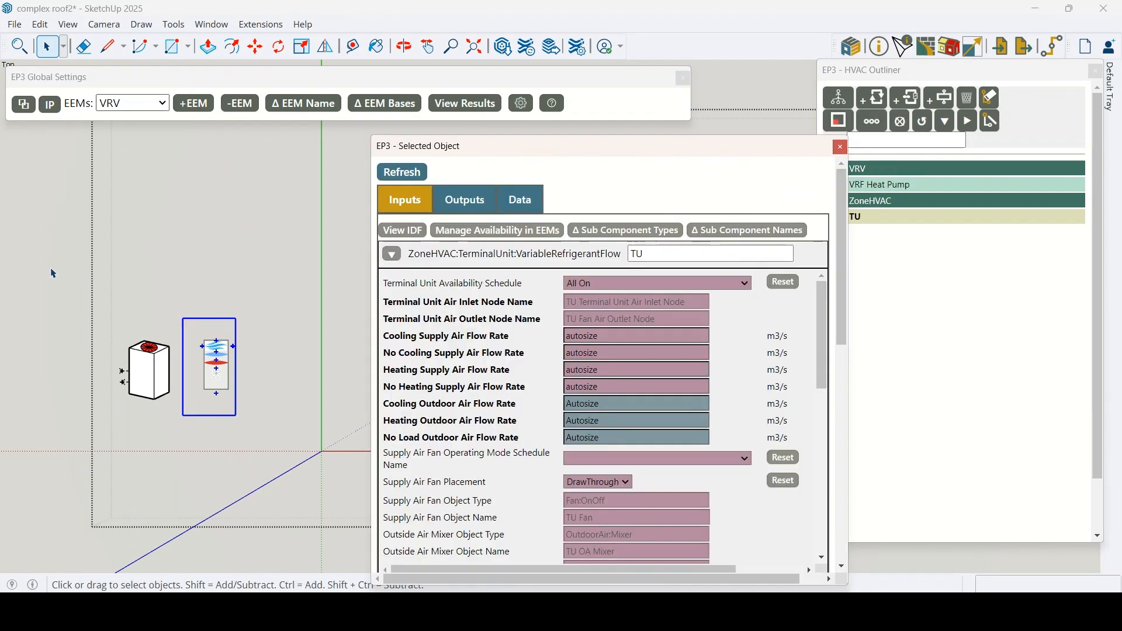
pyautogui.moveTo(163, 257)
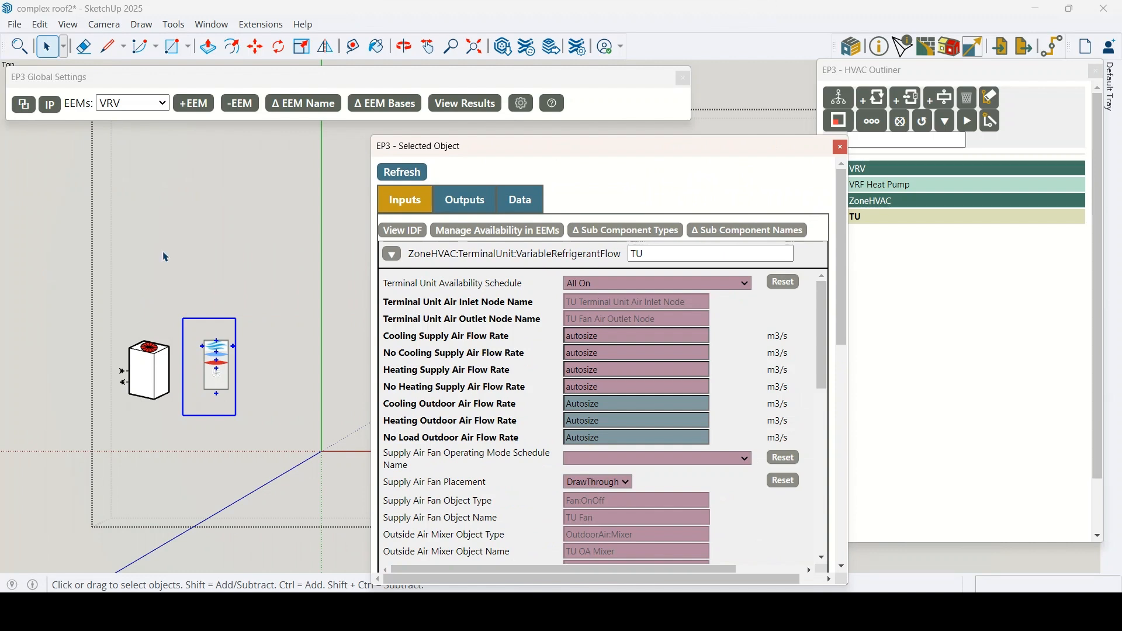
pyautogui.click(463, 102)
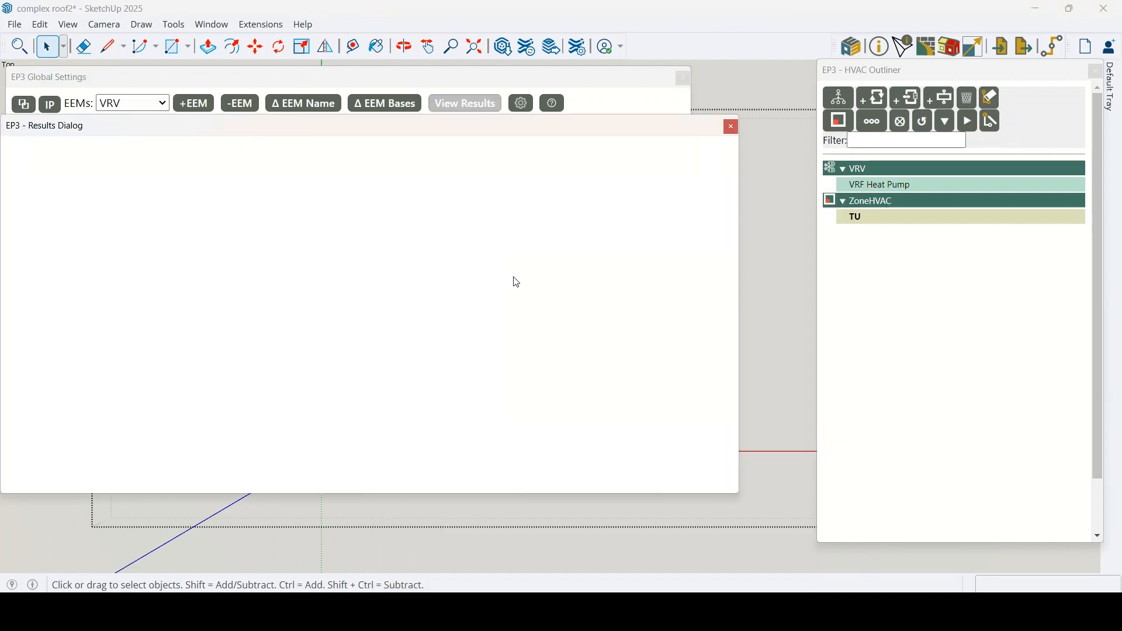
# Chart annual end uses for Base EEM, VRV and Window Alt, scroll through, and close.
pyautogui.click(463, 103)
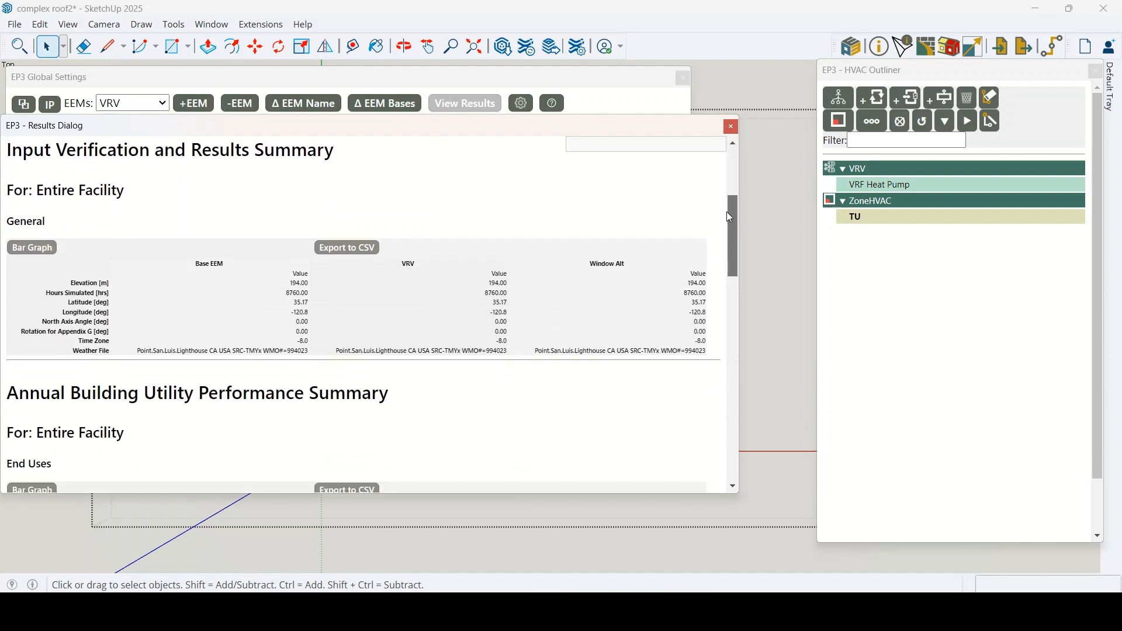
pyautogui.click(31, 246)
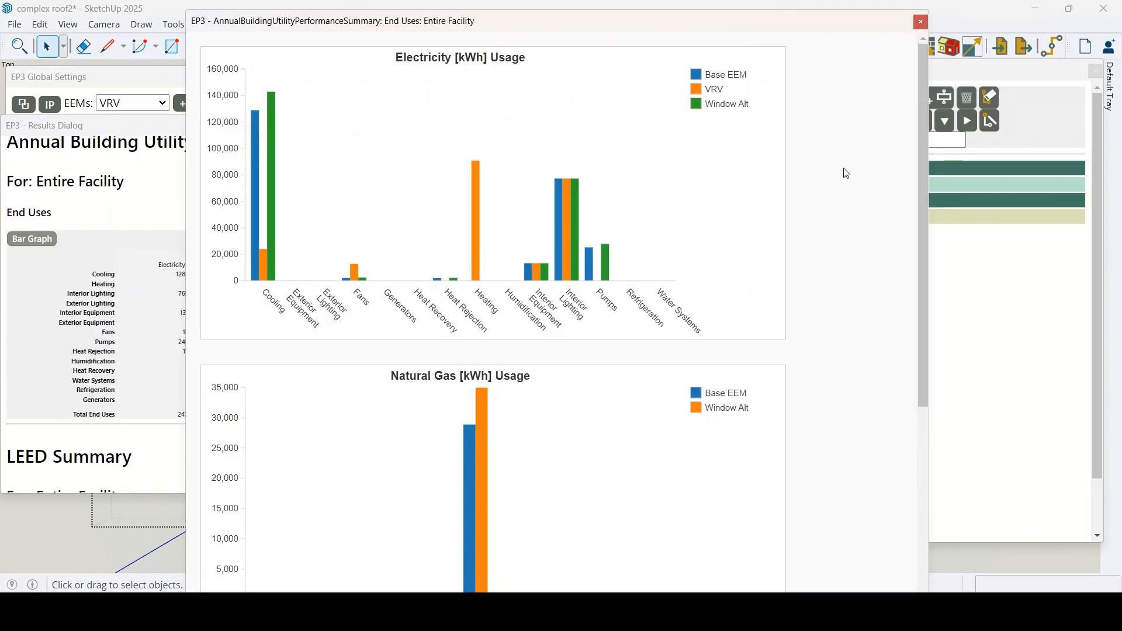
pyautogui.scroll(-3)
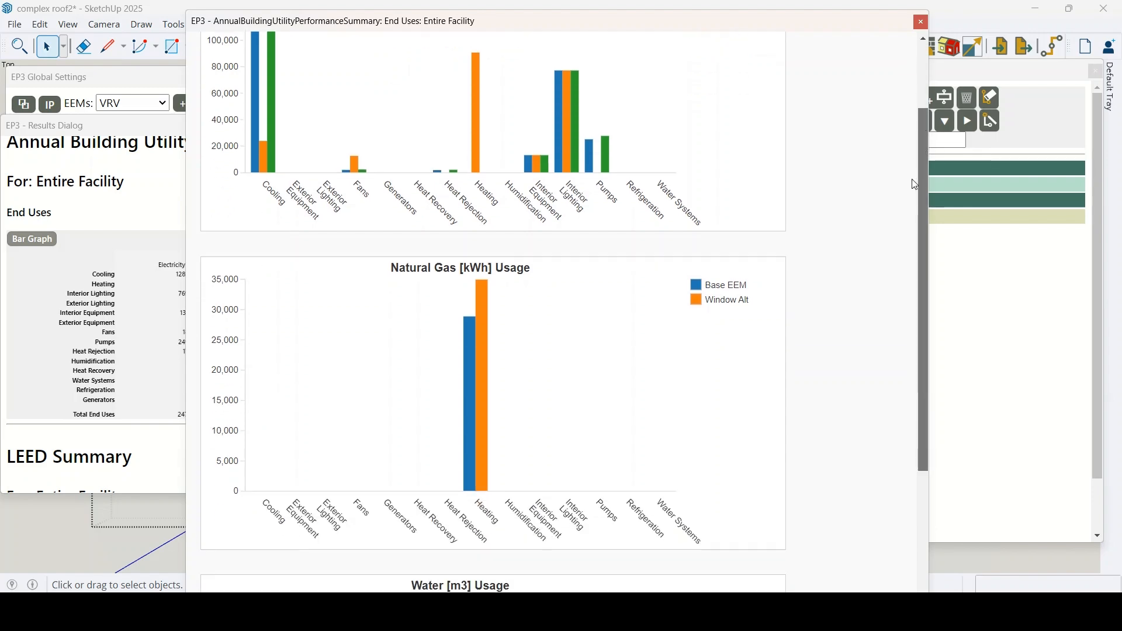
pyautogui.scroll(-3)
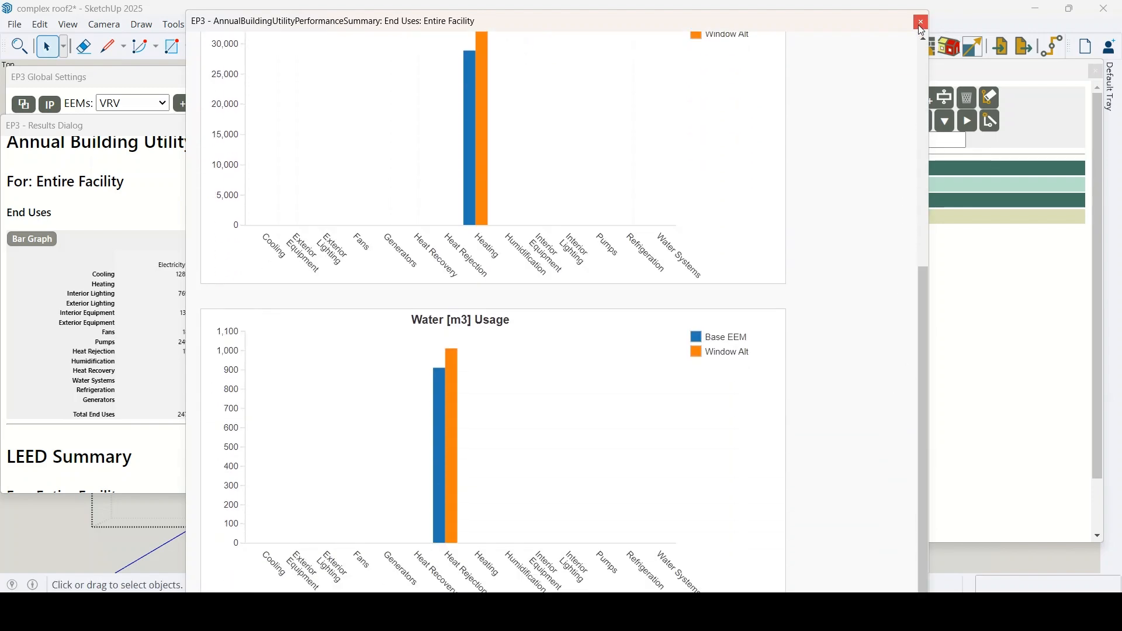
pyautogui.click(920, 23)
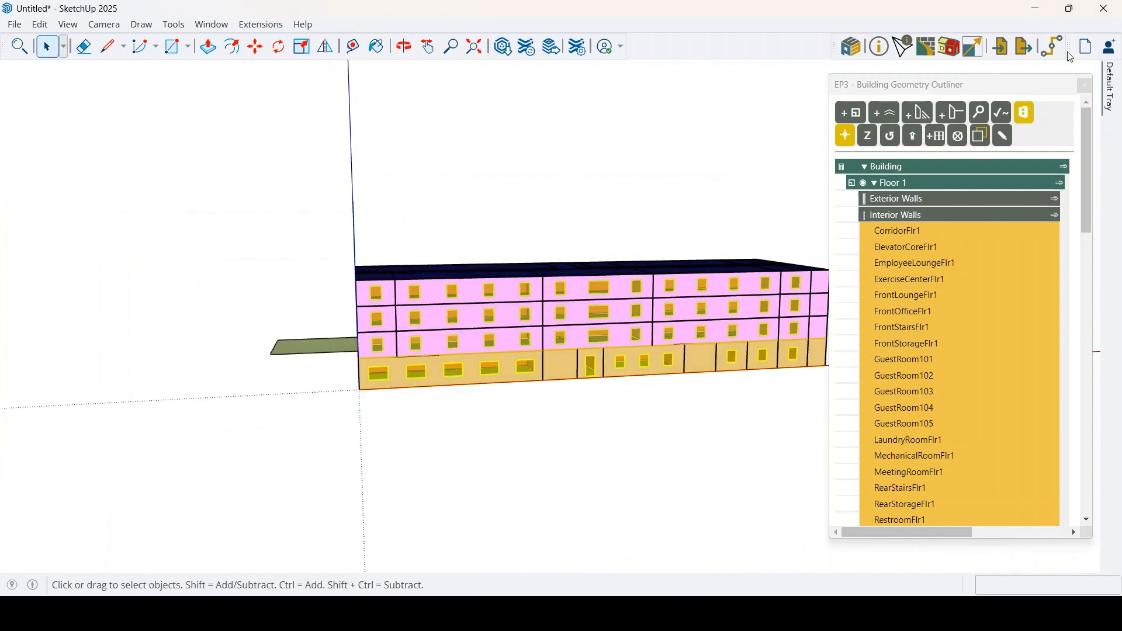
# Open the HVAC outliner for the imported four-storey hotel model.
pyautogui.click(1051, 45)
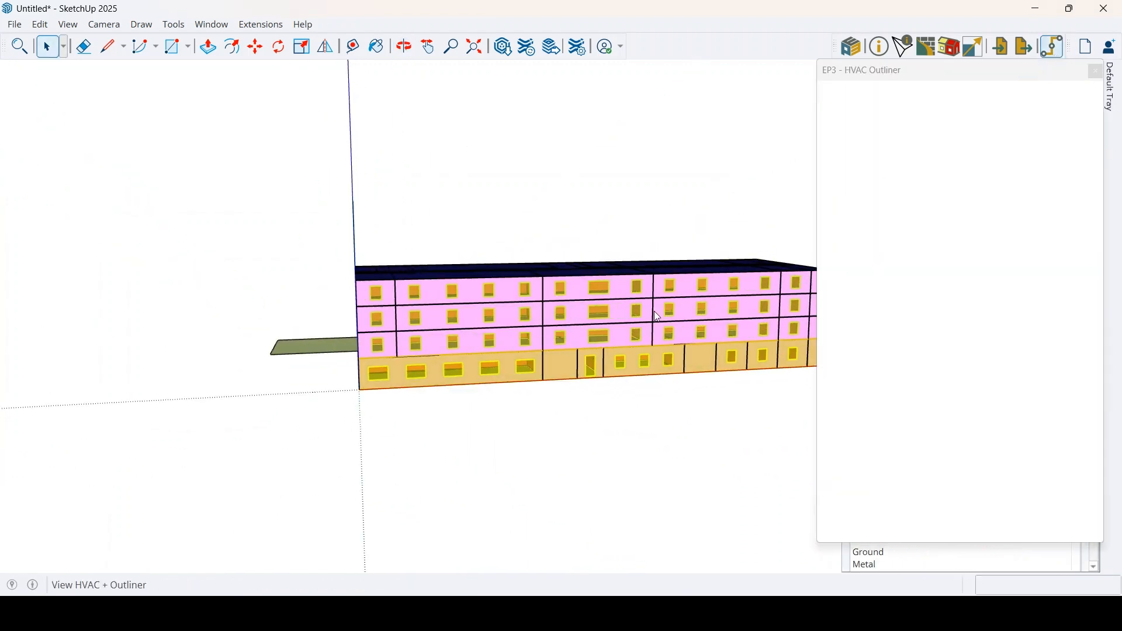